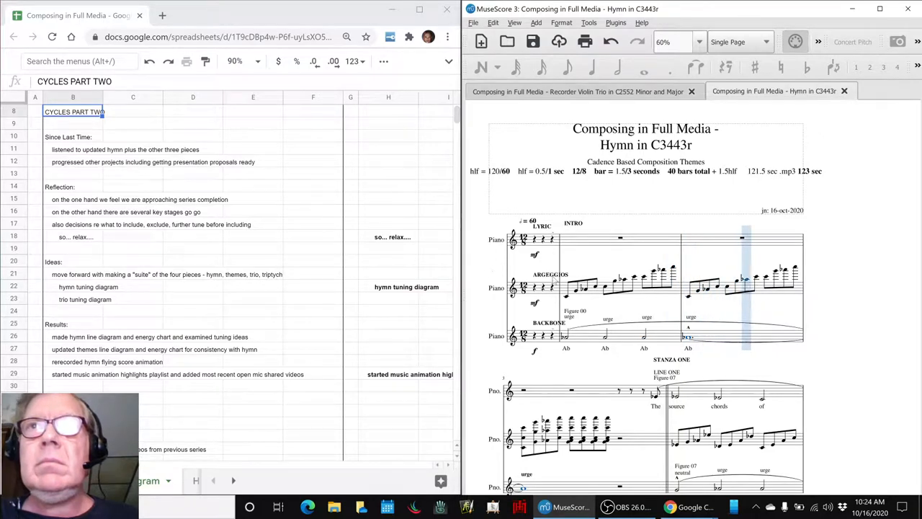
Show the Hymn in 3443r Energy Chart beside the notes and locate the hymn tuning diagram idea.
scroll("down", 3)
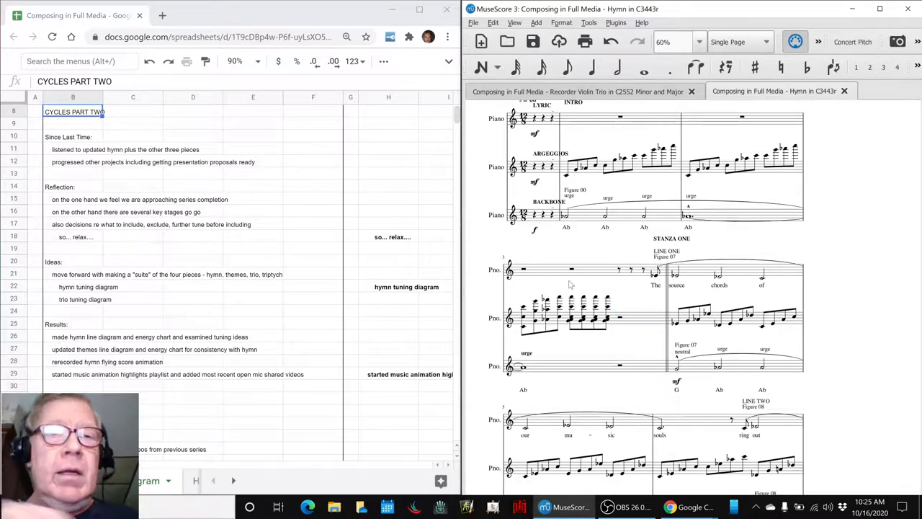
key("alt+tab")
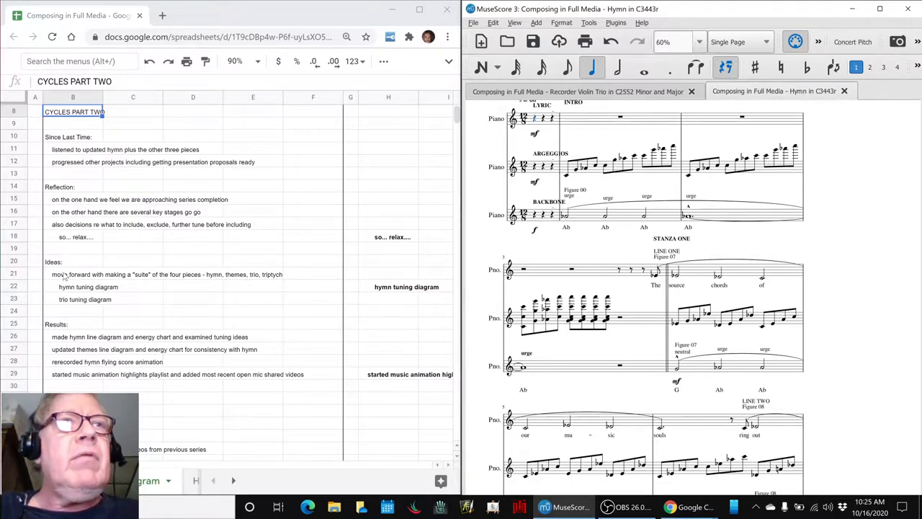
left_click(78, 274)
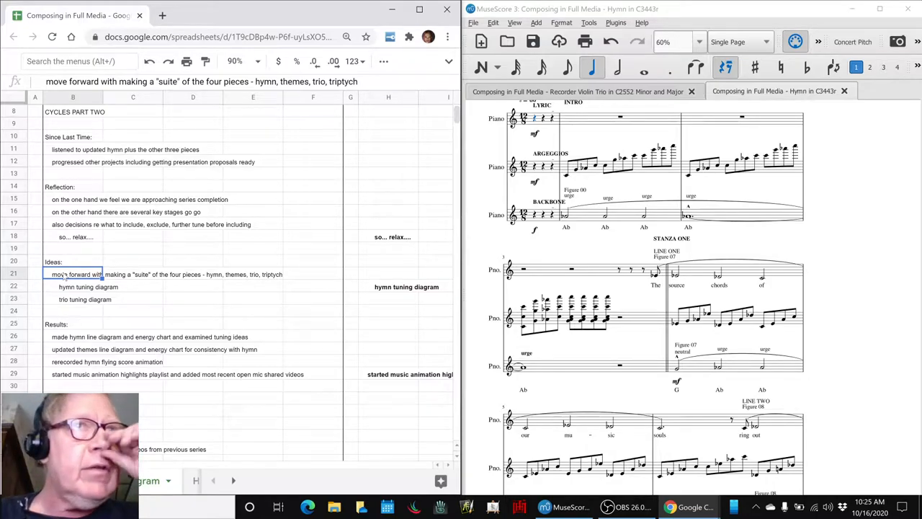
left_click(72, 286)
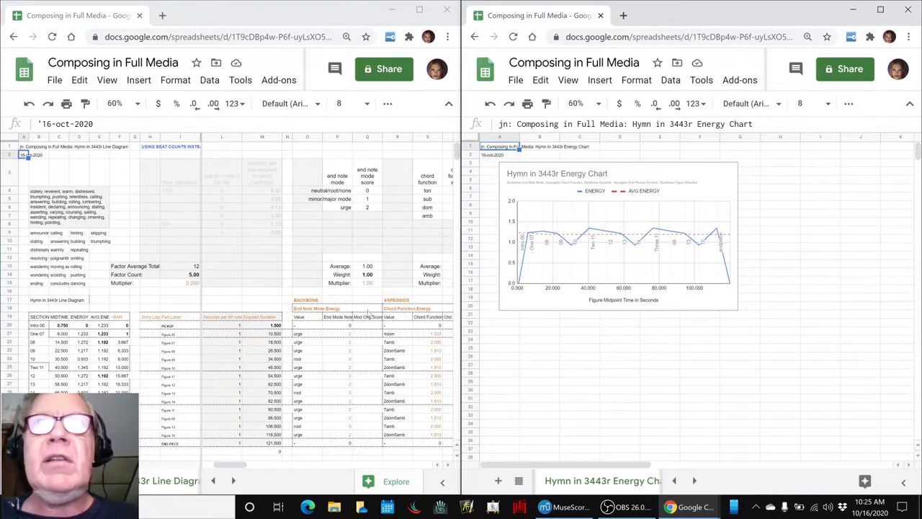
mouse_move(508, 229)
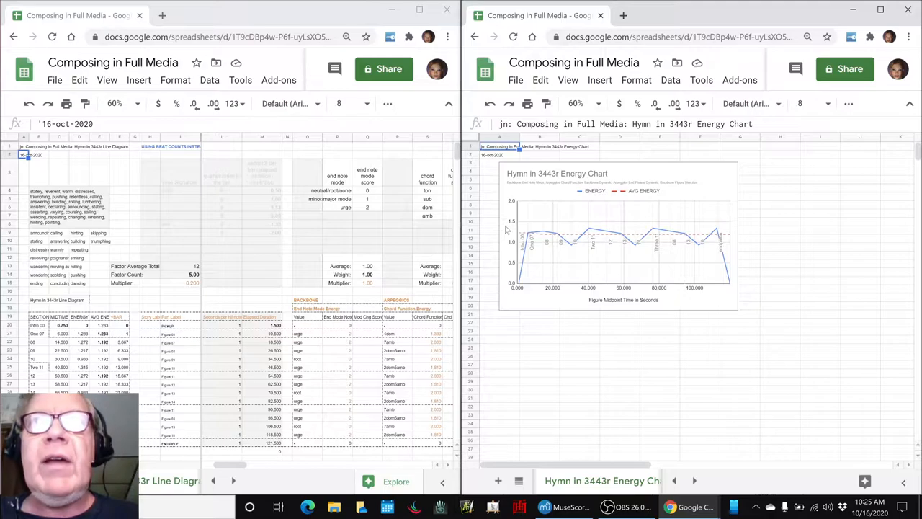
mouse_move(524, 256)
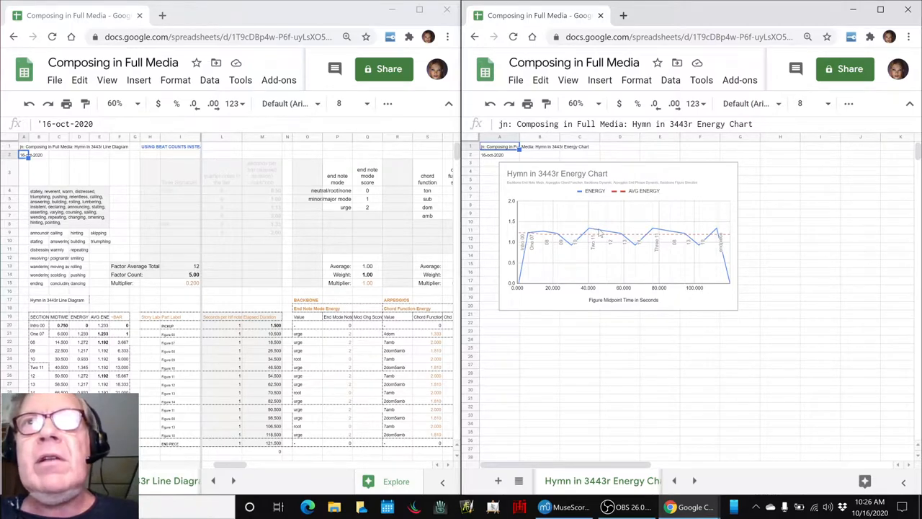
mouse_move(634, 248)
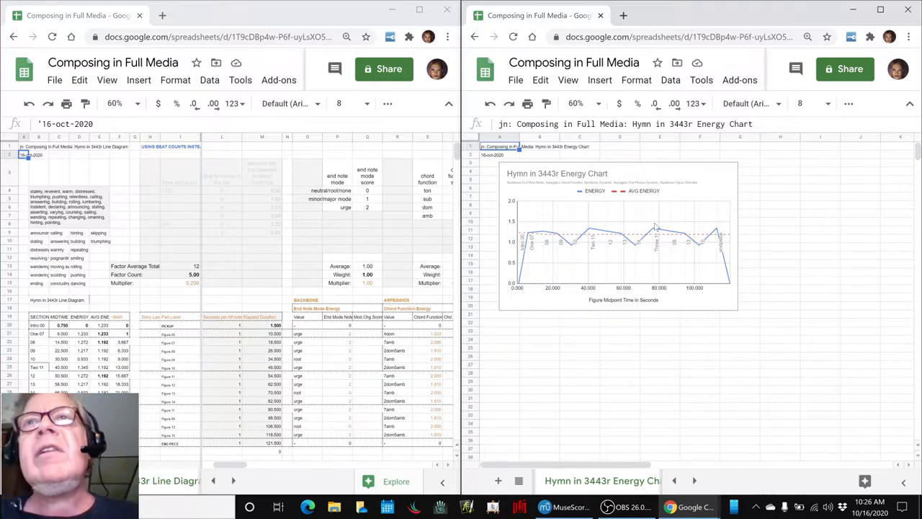
mouse_move(712, 251)
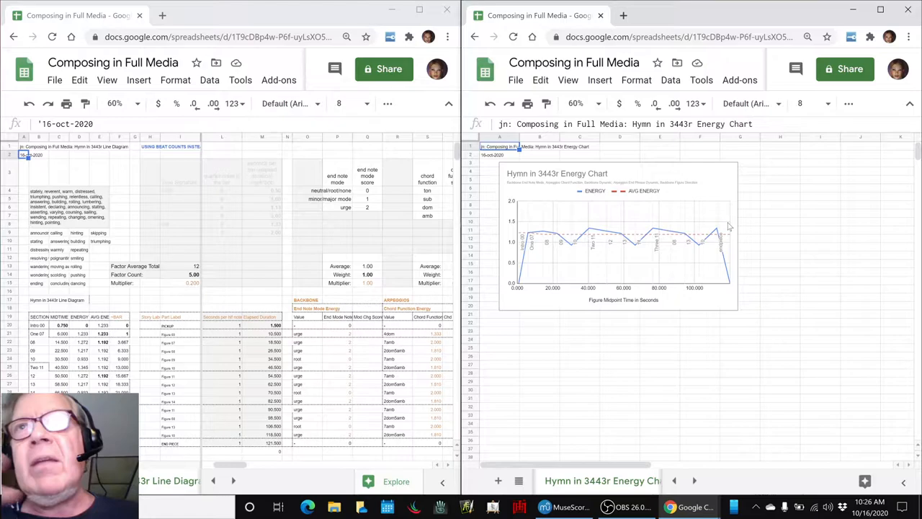
mouse_move(748, 294)
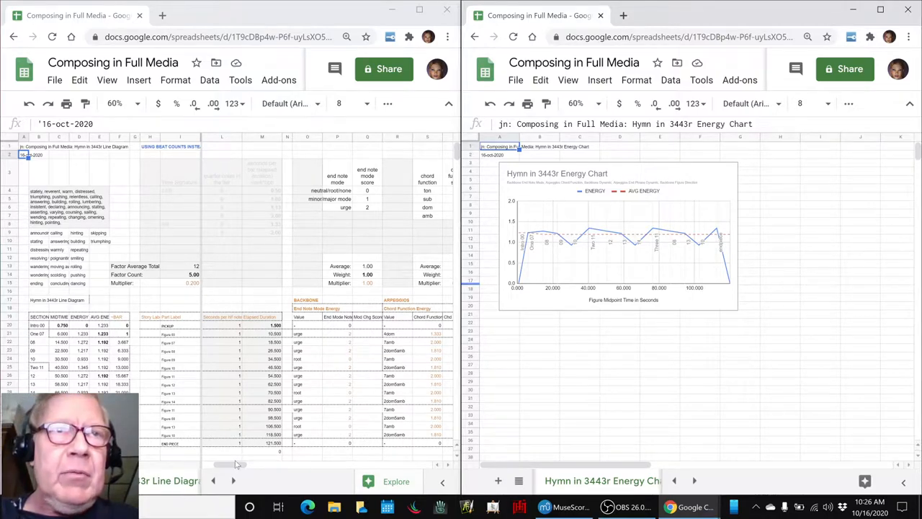
left_click_drag(237, 464, 248, 464)
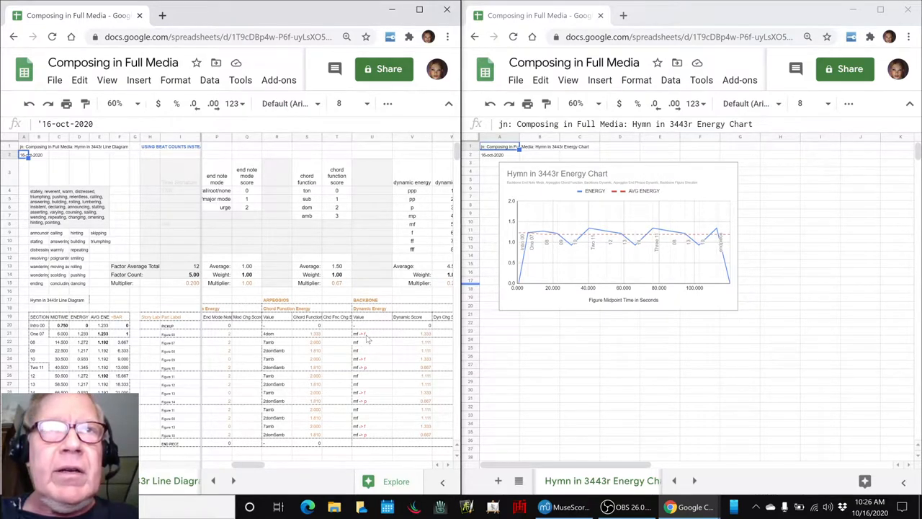
left_click(372, 334)
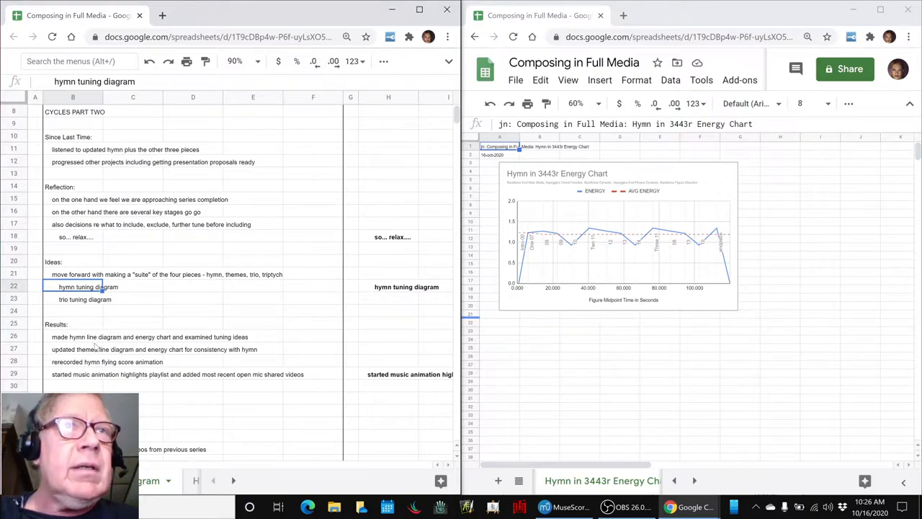
scroll("down", 3)
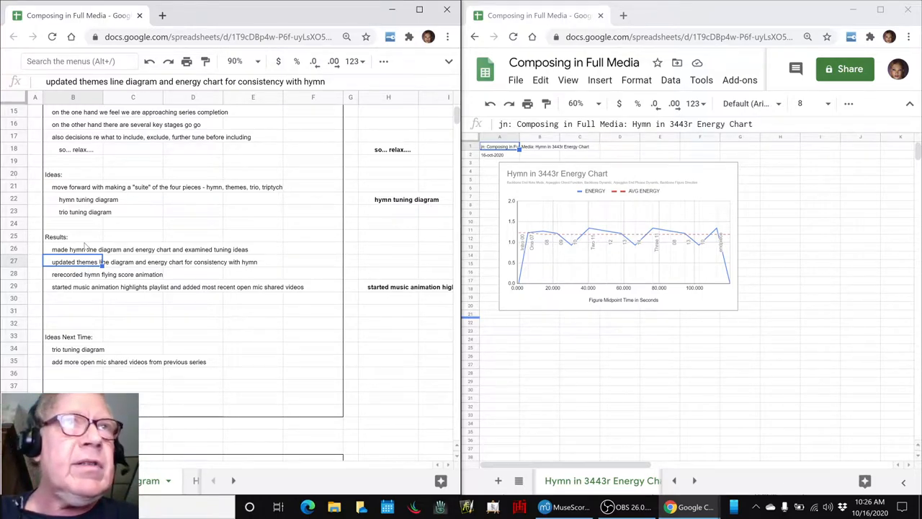
mouse_move(72, 297)
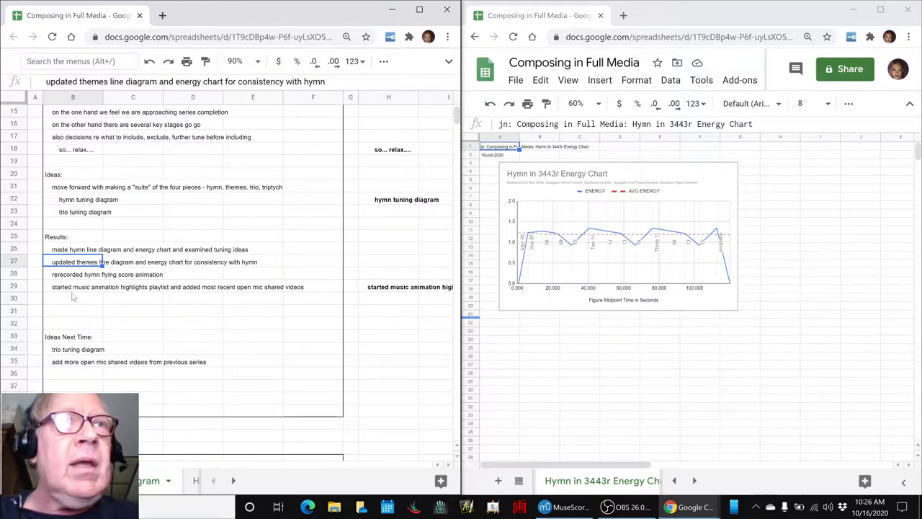
left_click(72, 287)
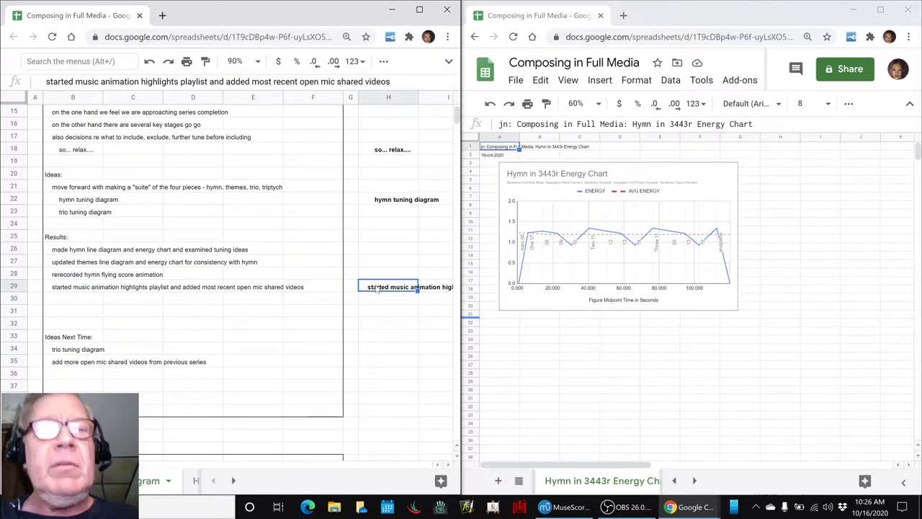
key("alt+tab")
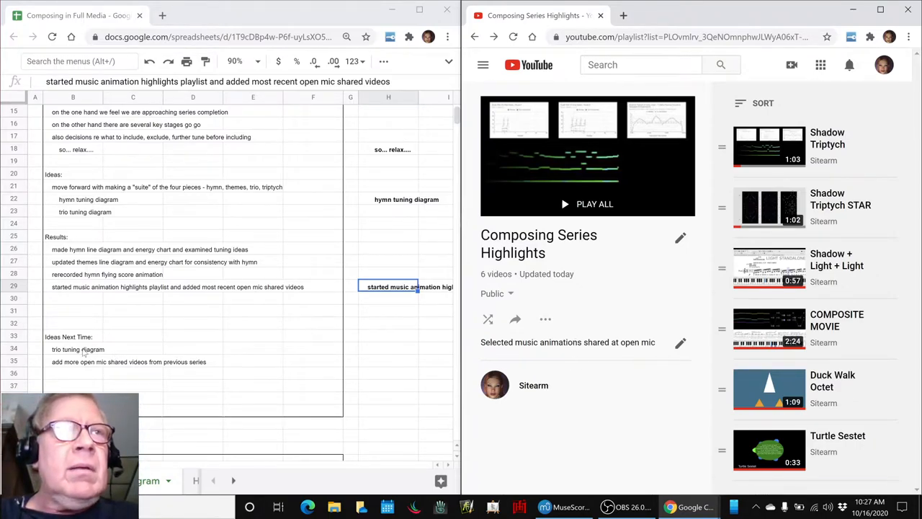
Switch to the browser window showing the Composing Series Highlights playlist.
key("alt+tab")
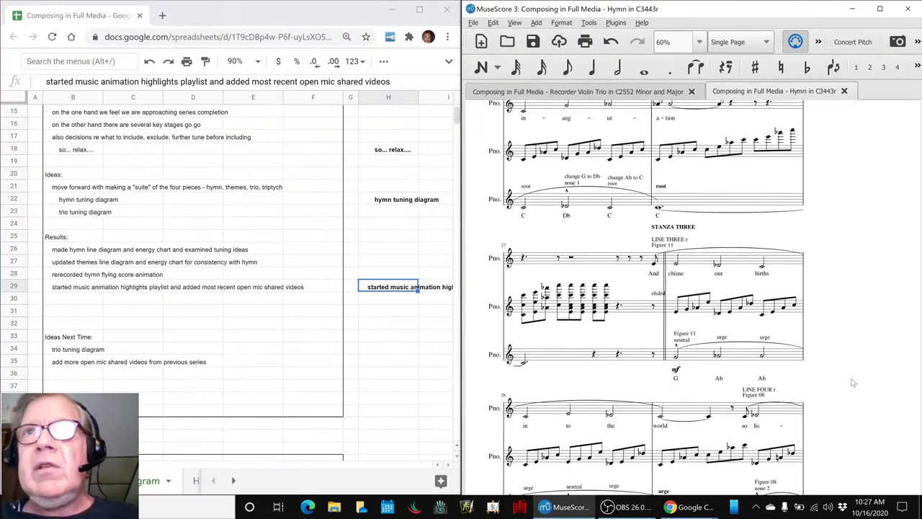
scroll("down", 3)
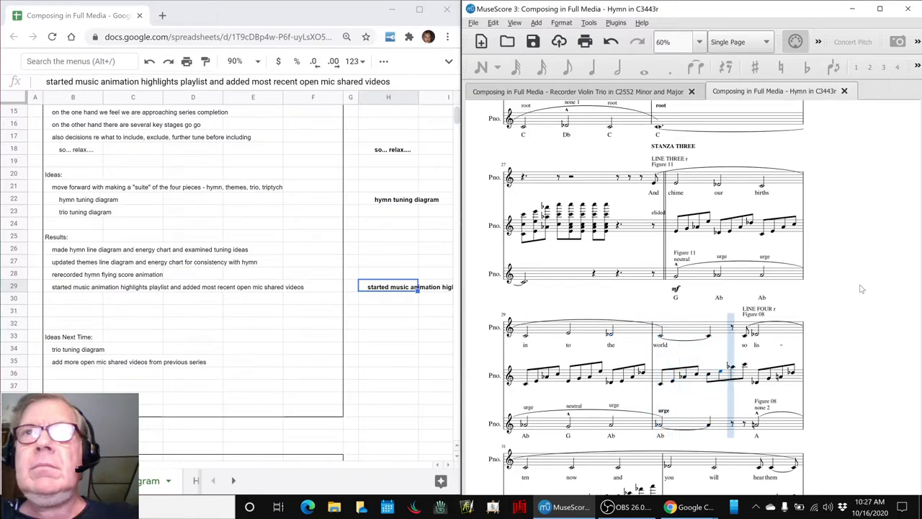
scroll("down", 3)
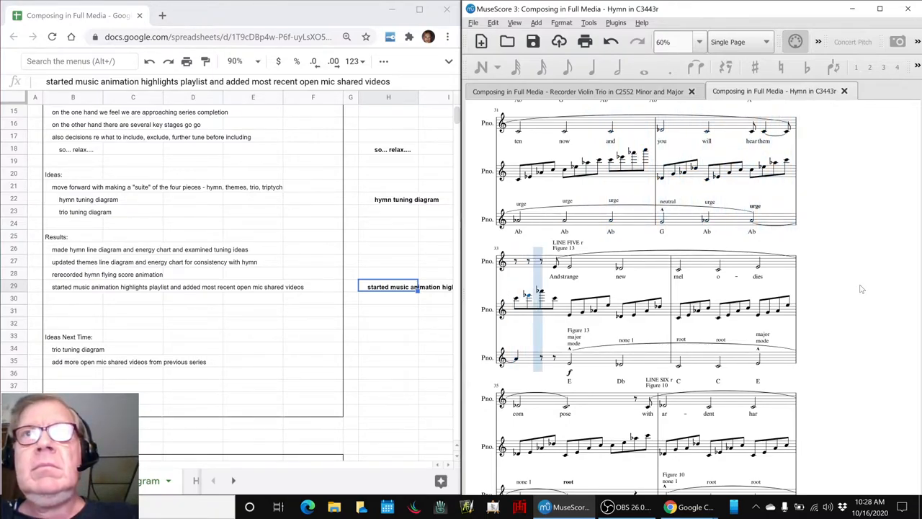
left_click(634, 305)
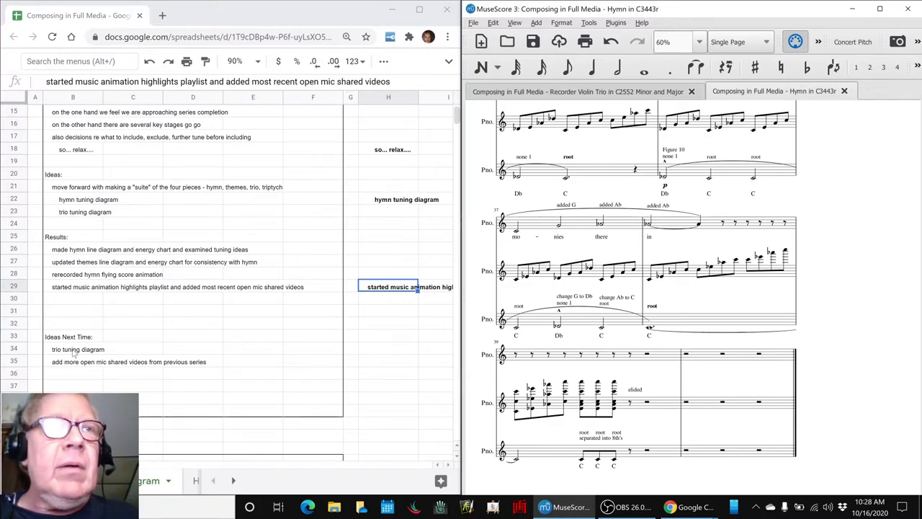
left_click(78, 349)
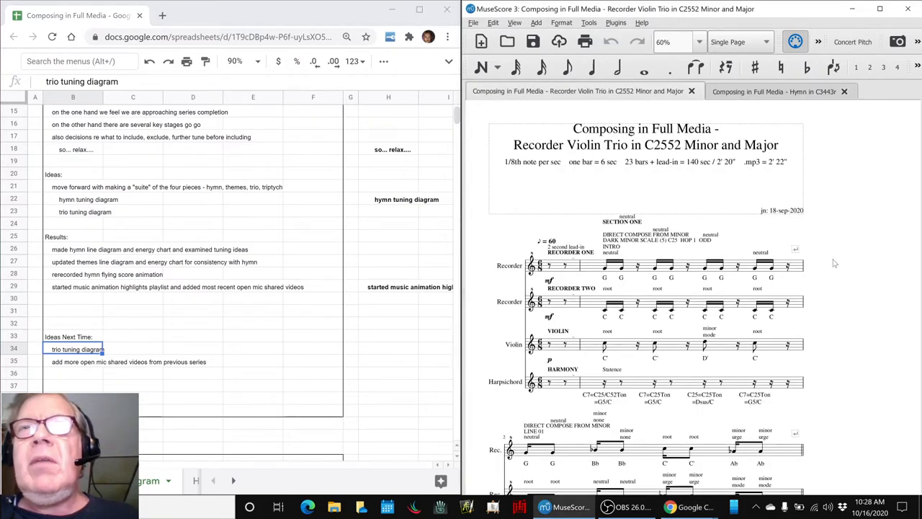
mouse_move(591, 272)
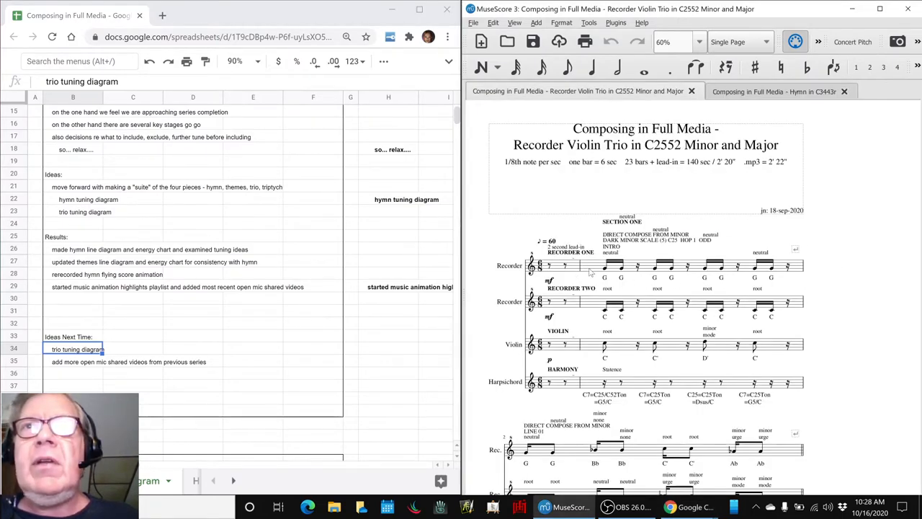
mouse_move(847, 314)
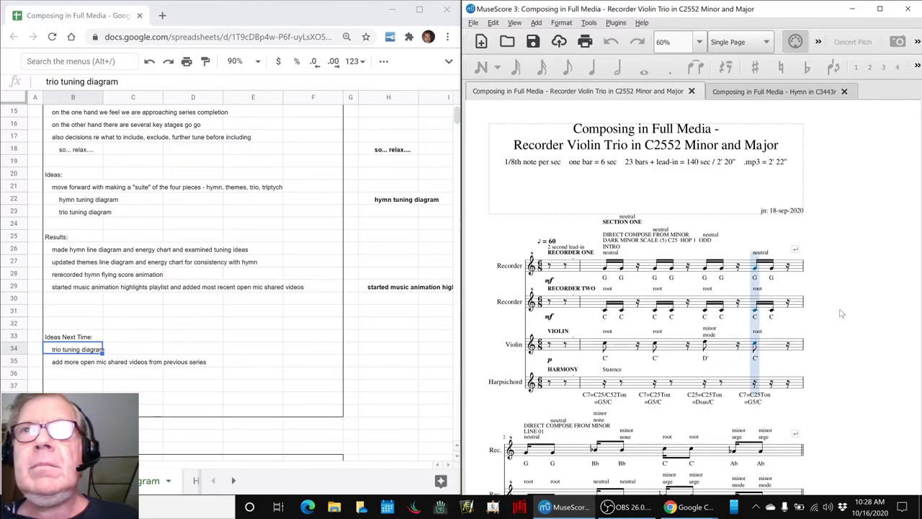
Switch to the Recorder Violin Trio score and scroll through Section One to Section Two.
scroll("down", 3)
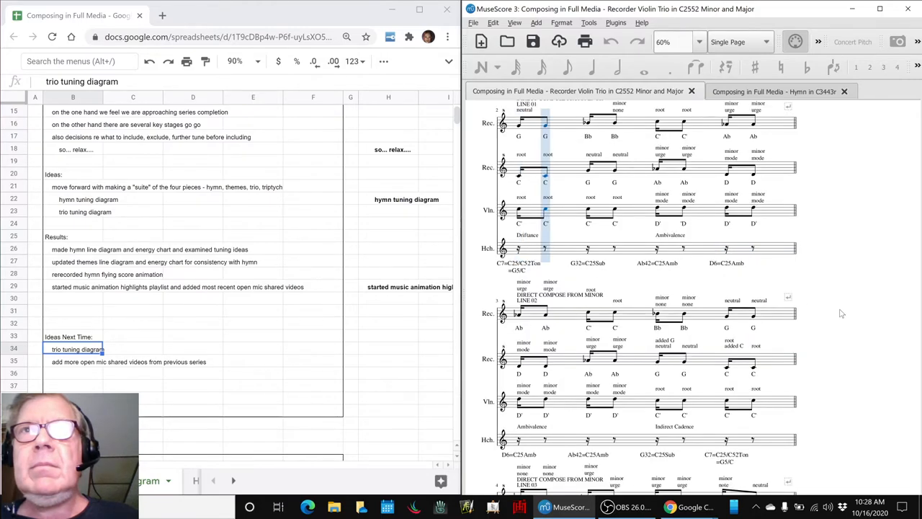
left_click(613, 135)
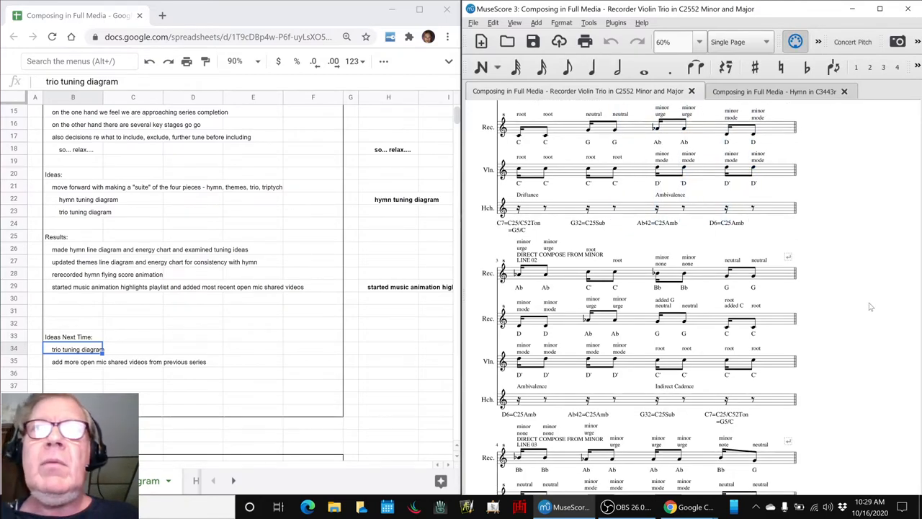
scroll("down", 3)
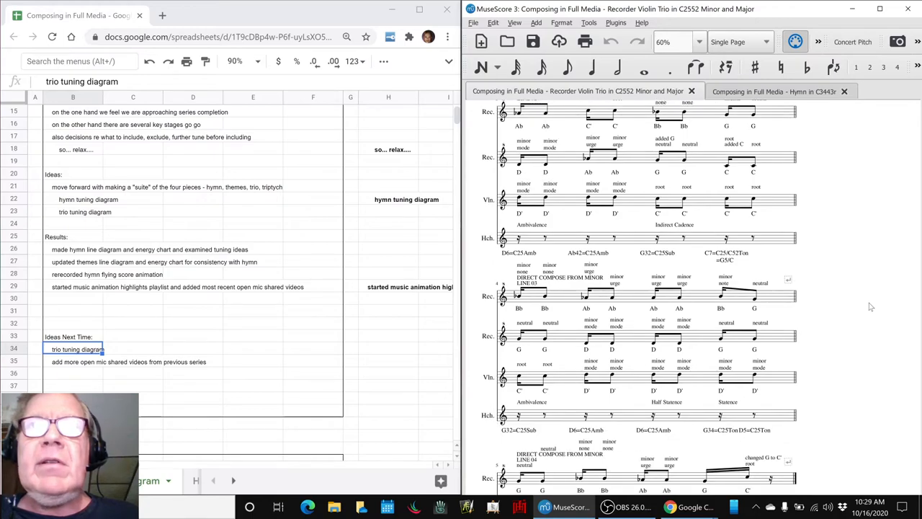
scroll("down", 3)
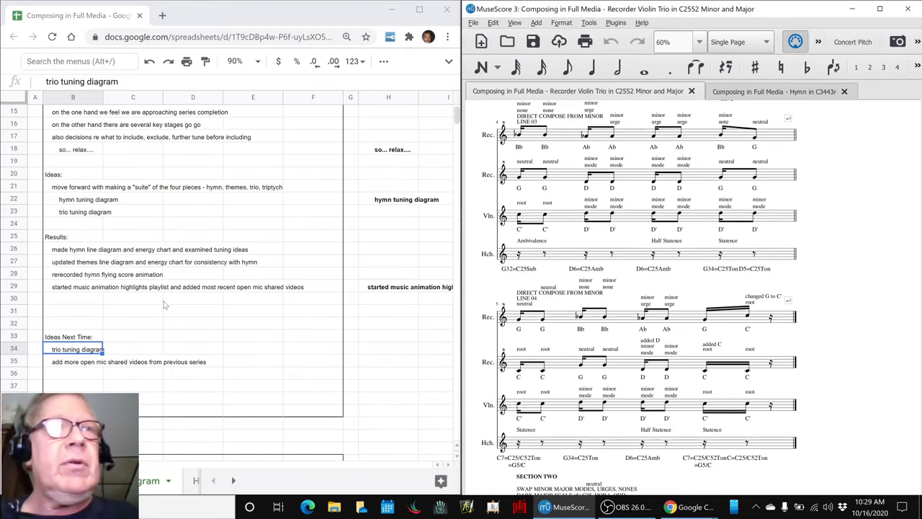
scroll("down", 3)
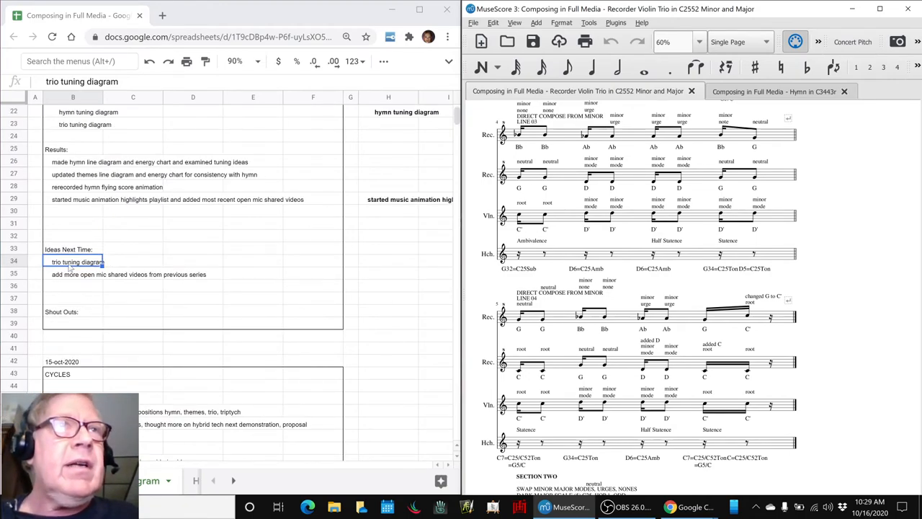
Enter 'tbd' in the empty row below the Ideas Next Time items.
left_click(78, 273)
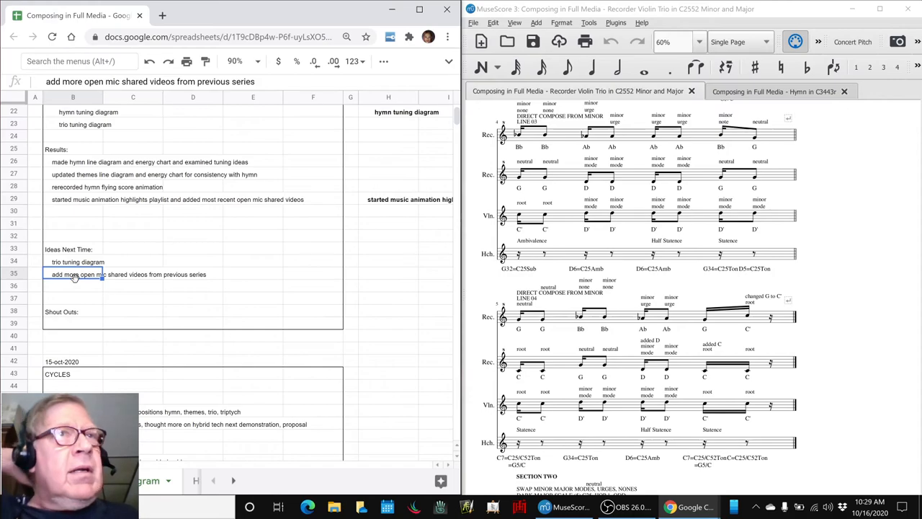
left_click(72, 286)
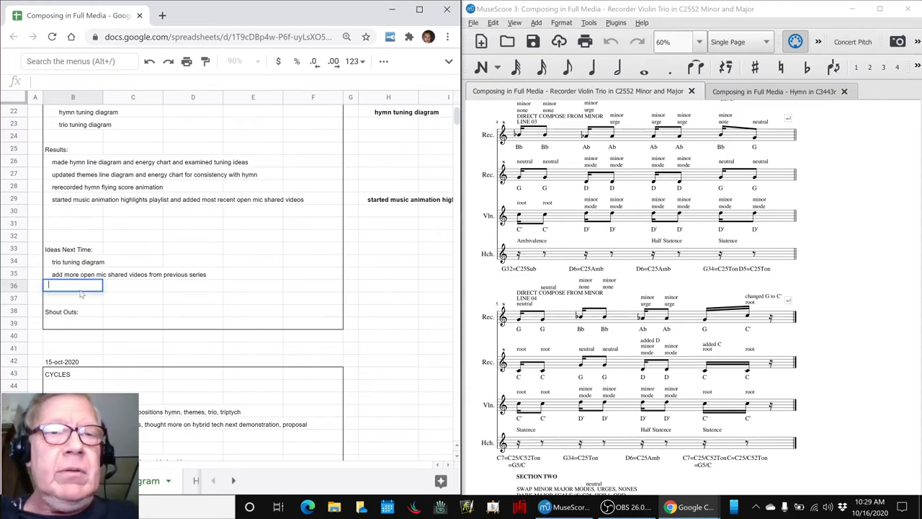
type("tbd")
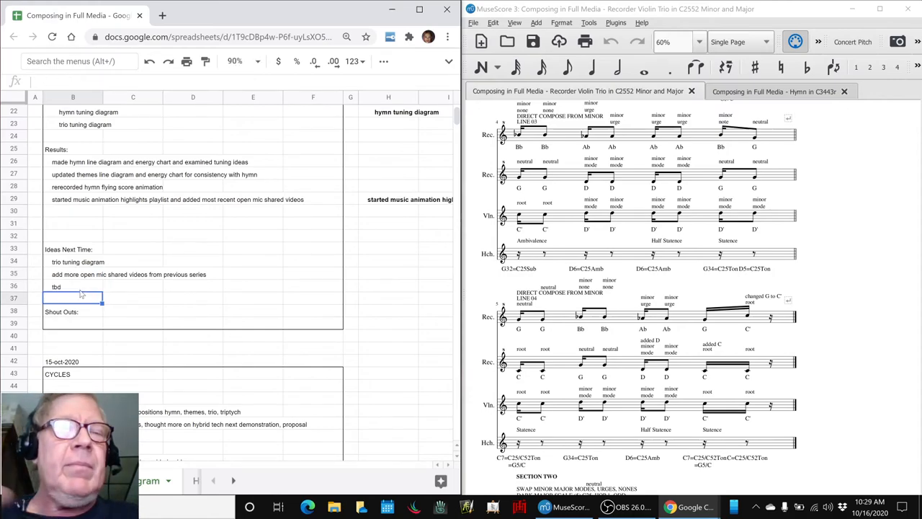
key("alt+tab")
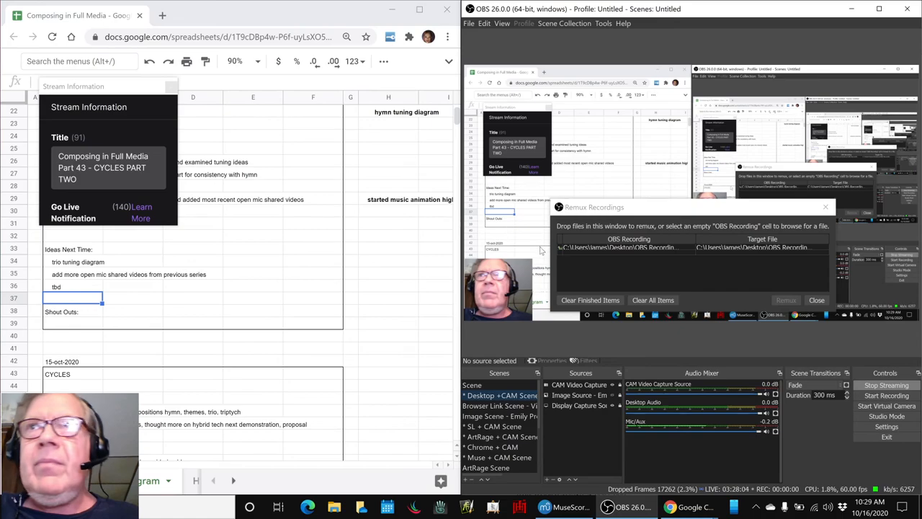
left_click(817, 300)
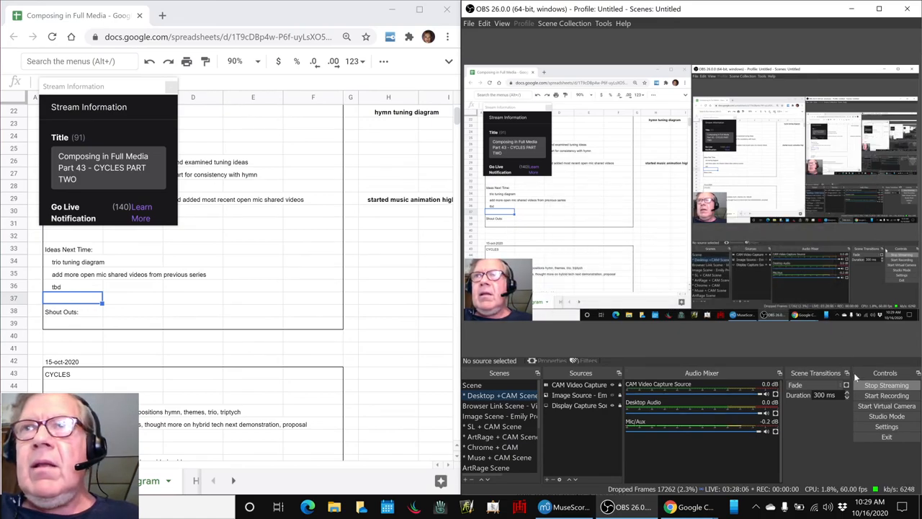